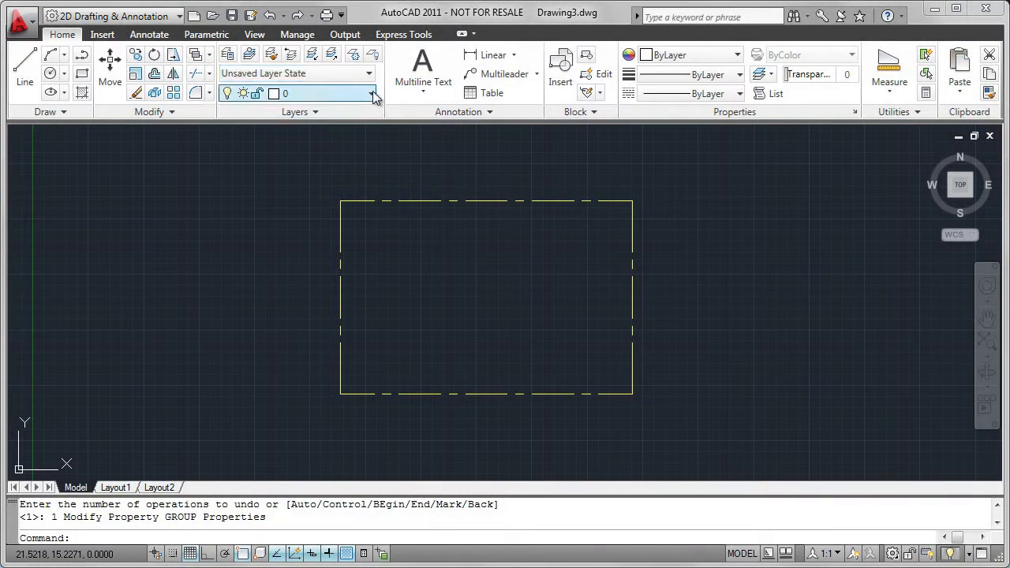
Select the yellow CENTER-linetype rectangle, review its Quick Properties summary, then close it.
click(368, 93)
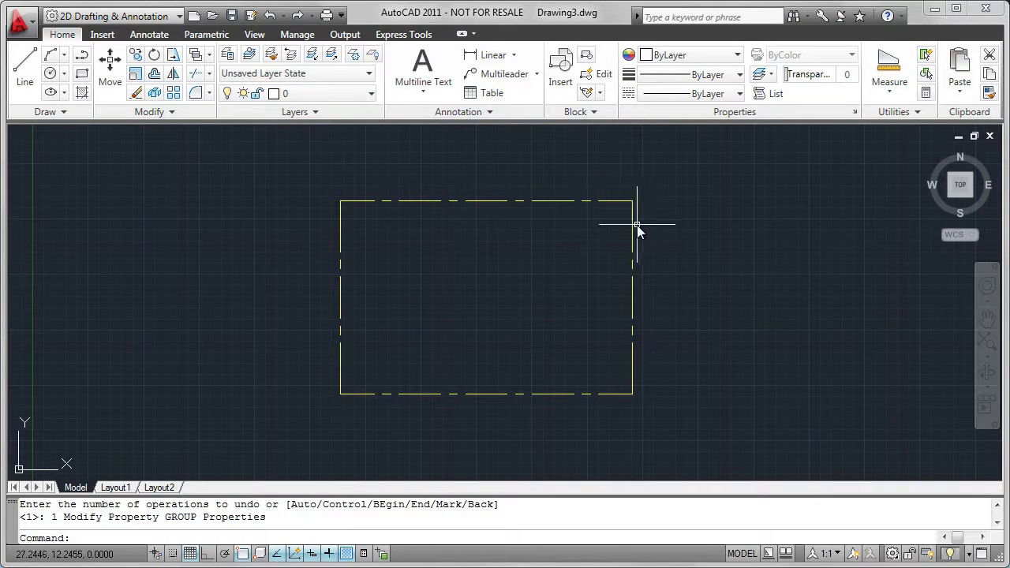
right_click(639, 229)
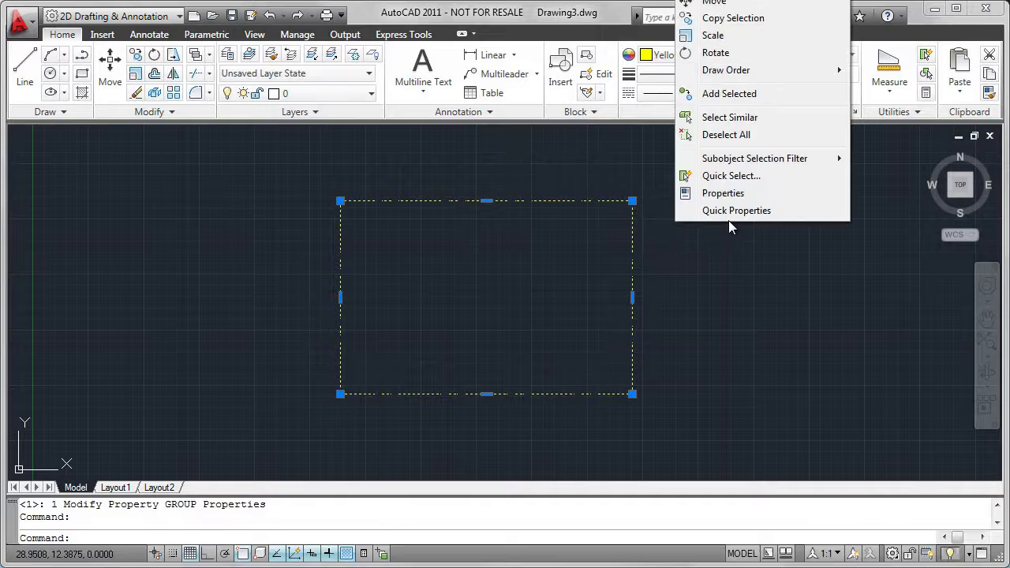
click(736, 210)
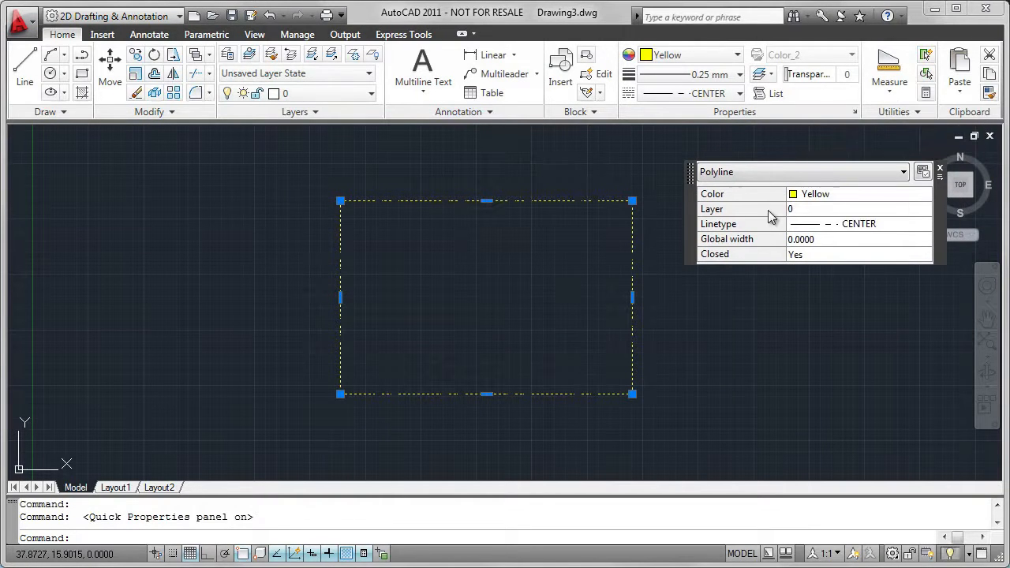
mouse_move(935, 175)
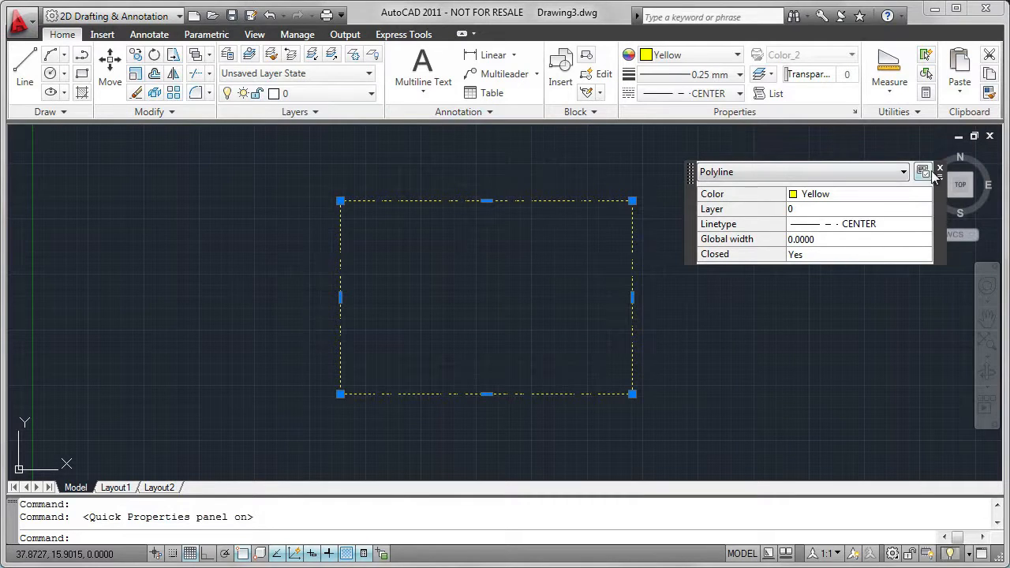
click(937, 169)
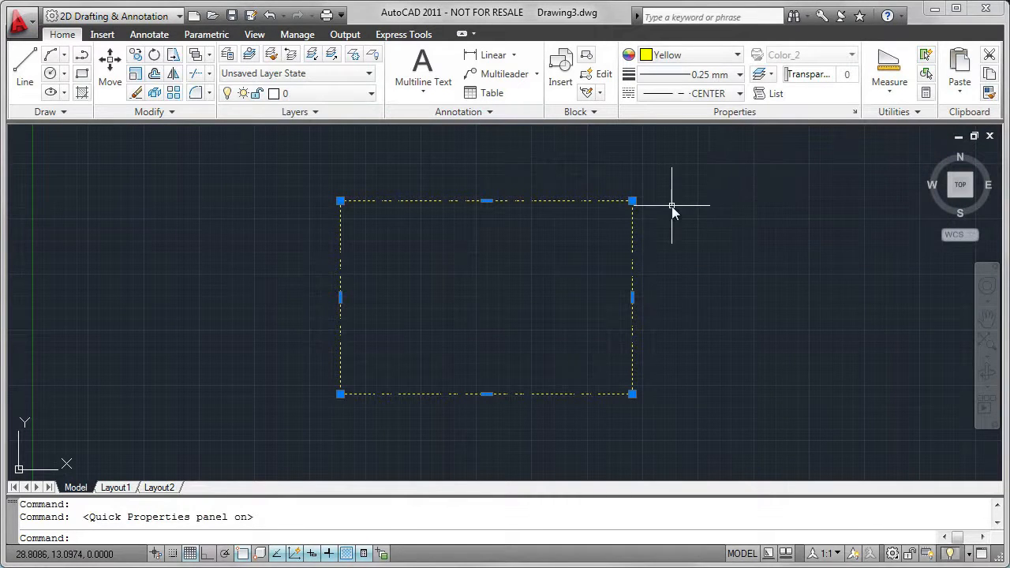
Turn off Quick Properties mode and open the full Properties palette for the rectangle.
right_click(670, 212)
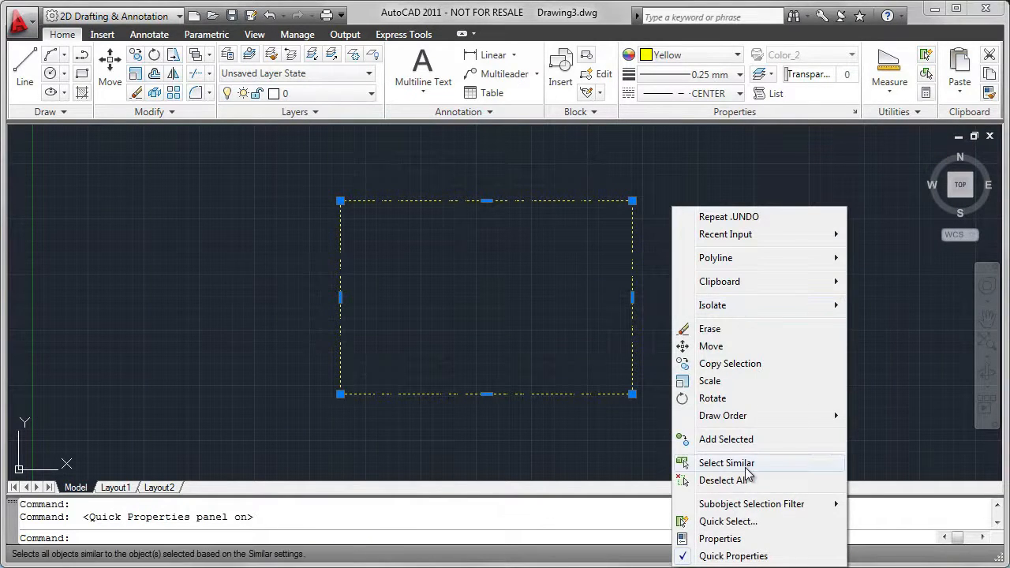
click(732, 556)
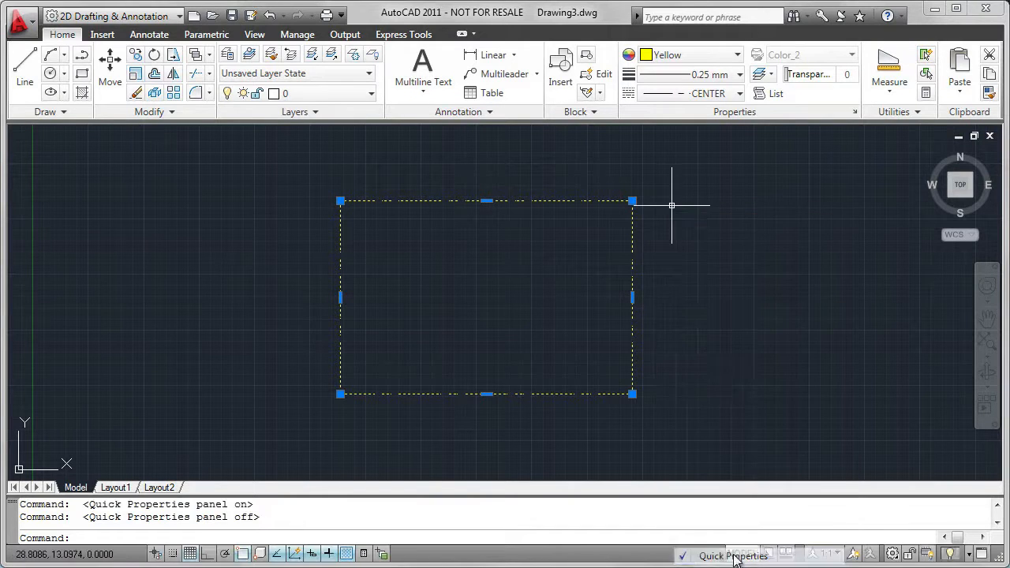
right_click(672, 207)
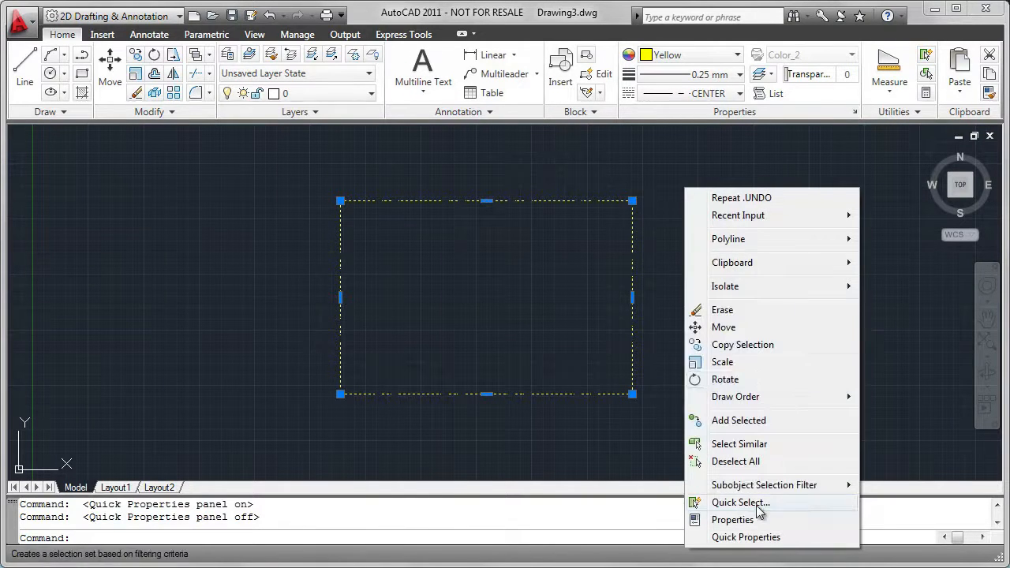
click(732, 519)
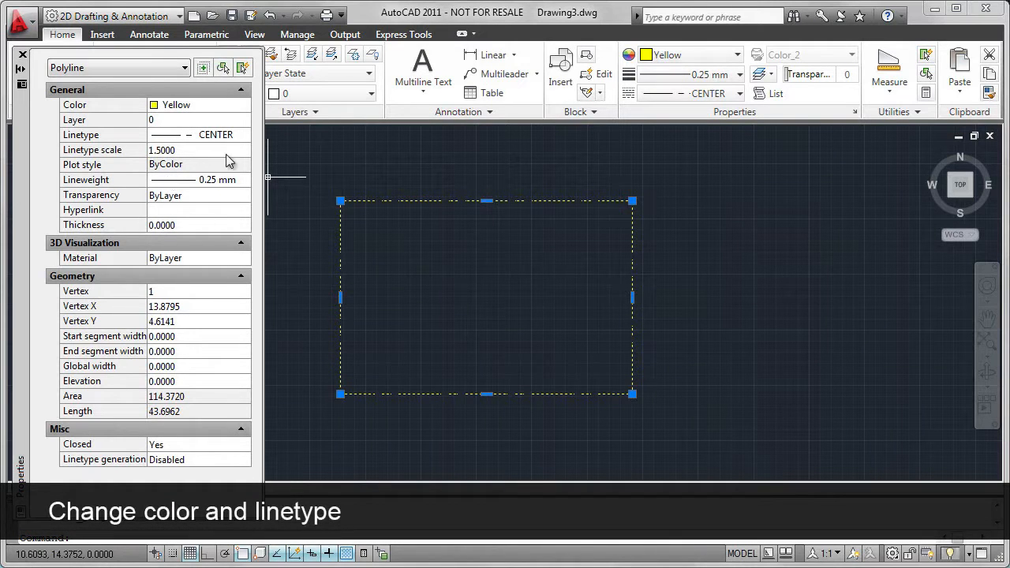
In the Properties palette, set Color to Cyan, Linetype to HIDDEN, Lineweight to 0.35 mm.
click(245, 104)
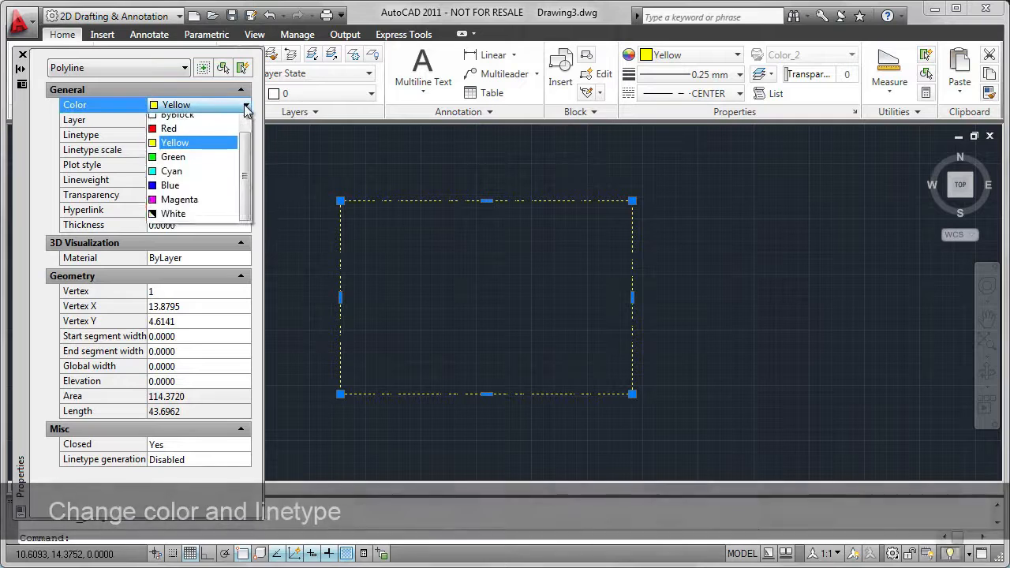
click(171, 170)
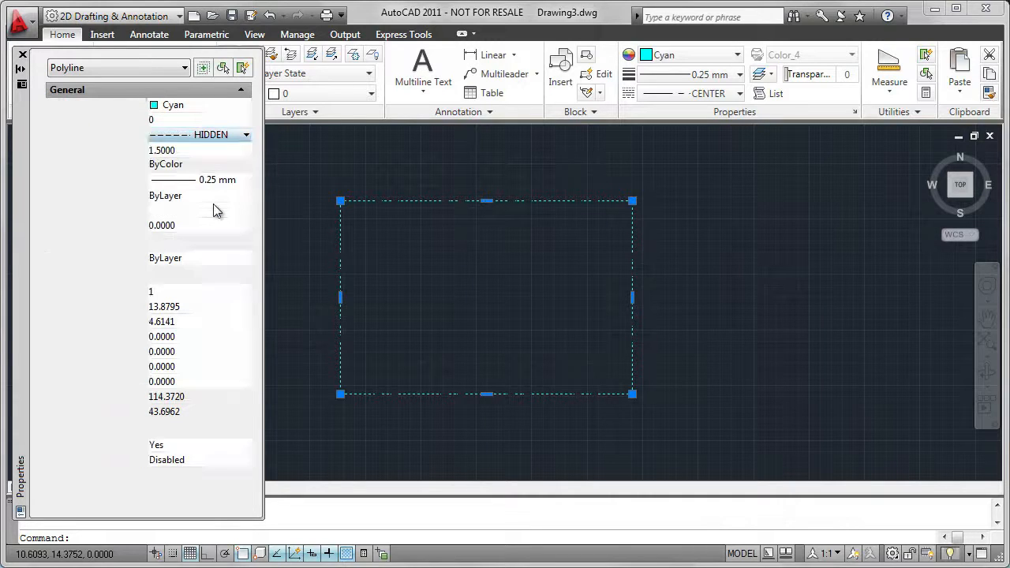
click(162, 150)
text(1)
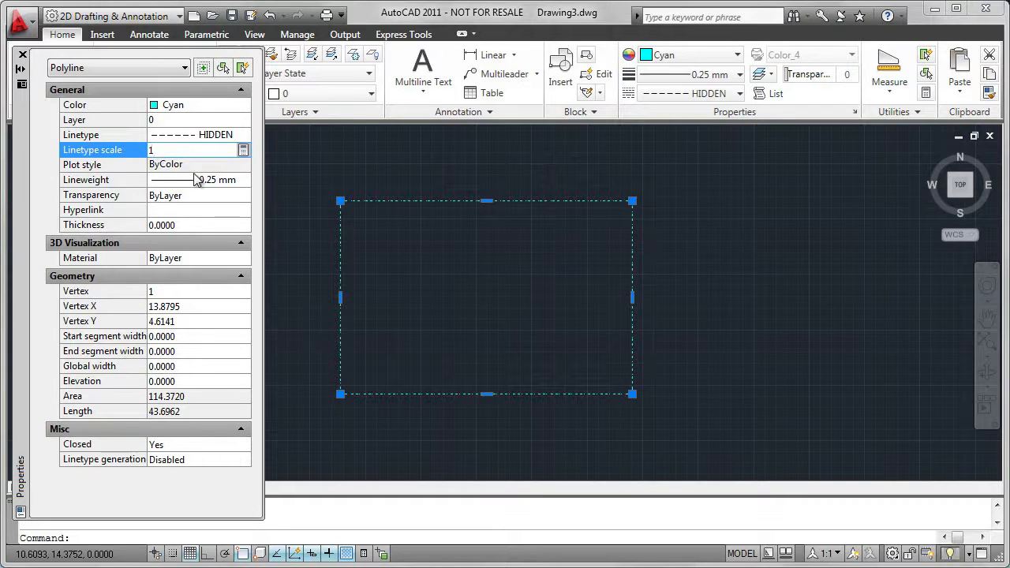
click(246, 179)
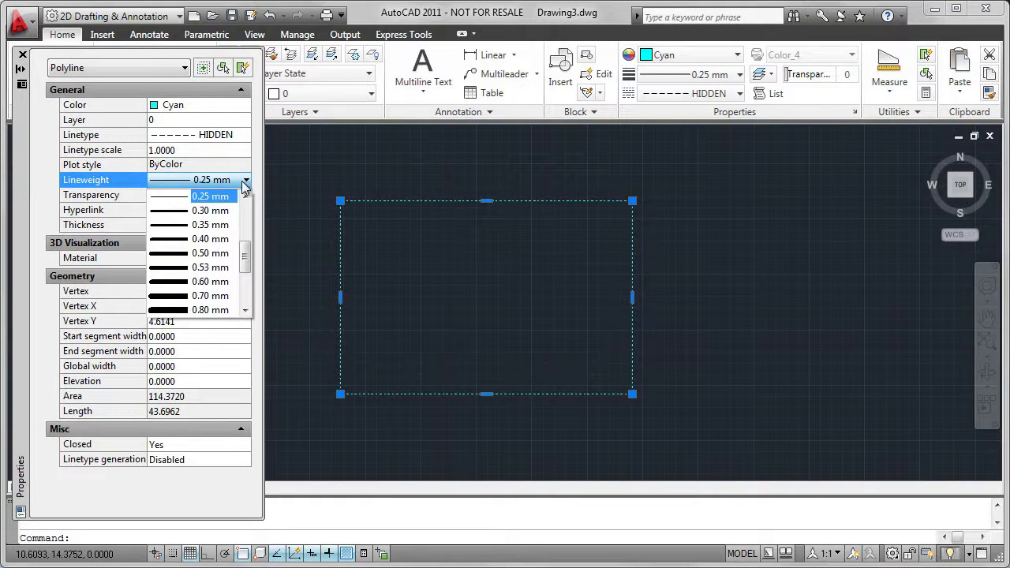
click(210, 238)
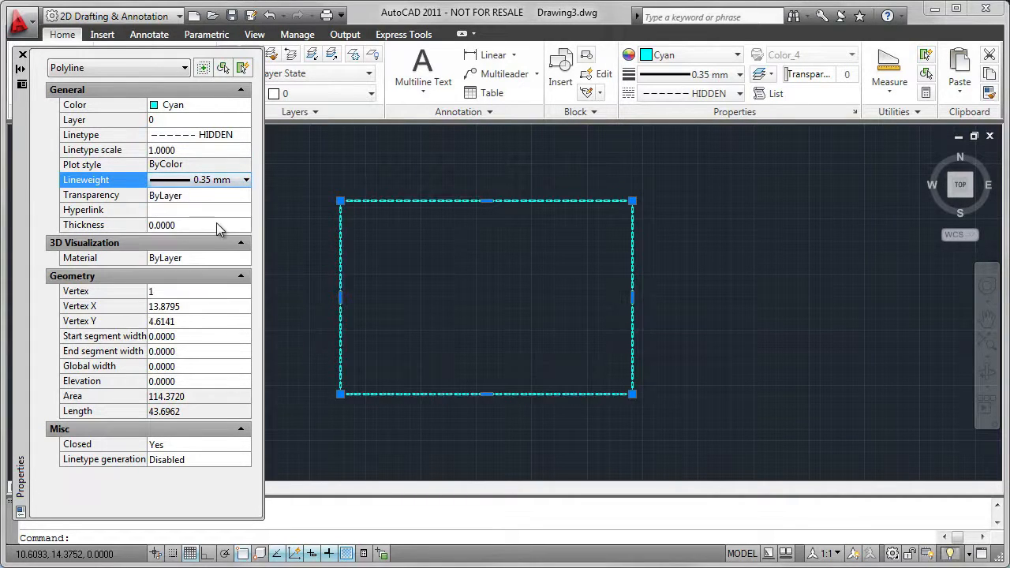
mouse_move(286, 187)
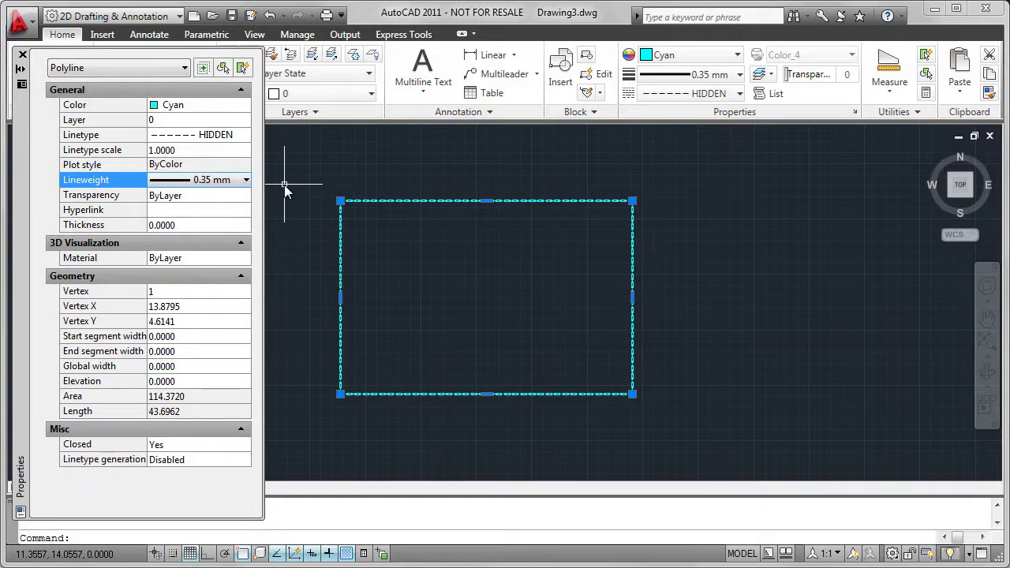
mouse_move(366, 183)
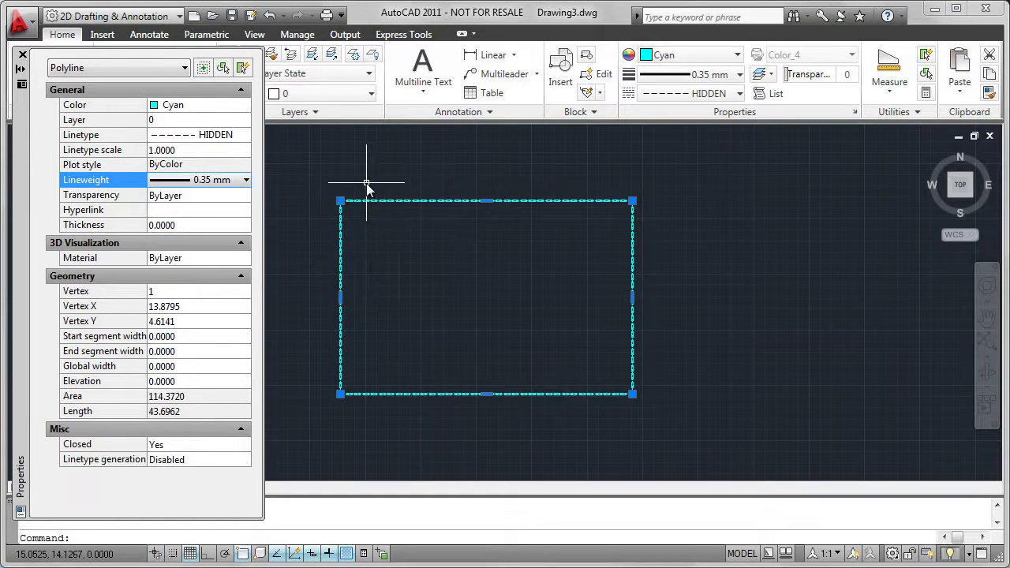
mouse_move(20, 56)
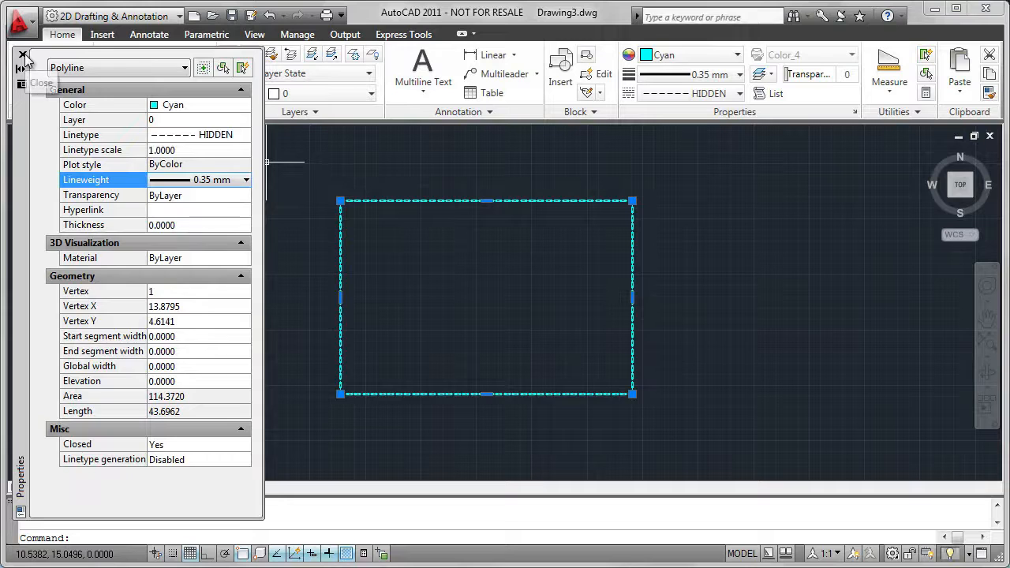